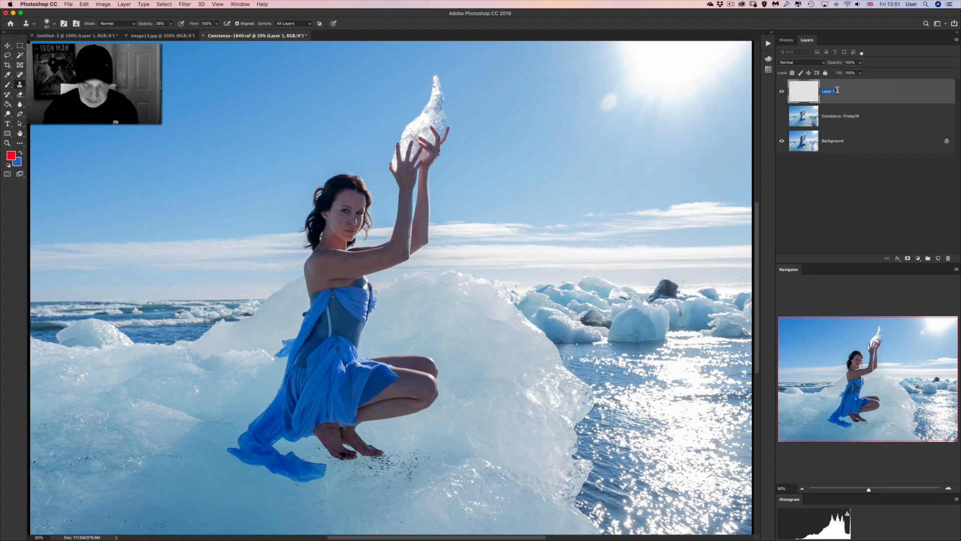
# Step: Rename Layer 1 to 'Notes' and set the foreground colour to red
pyautogui.write('Notes')
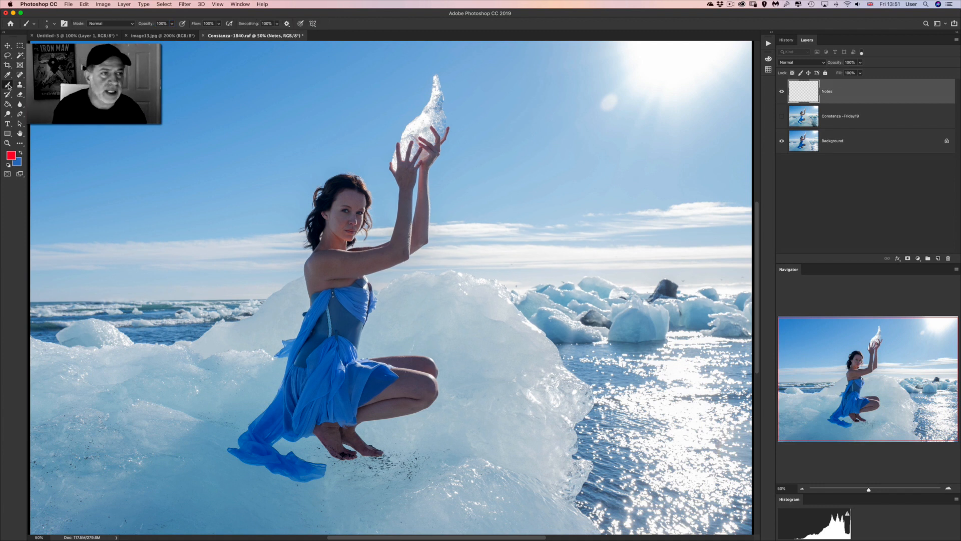
pyautogui.click(13, 158)
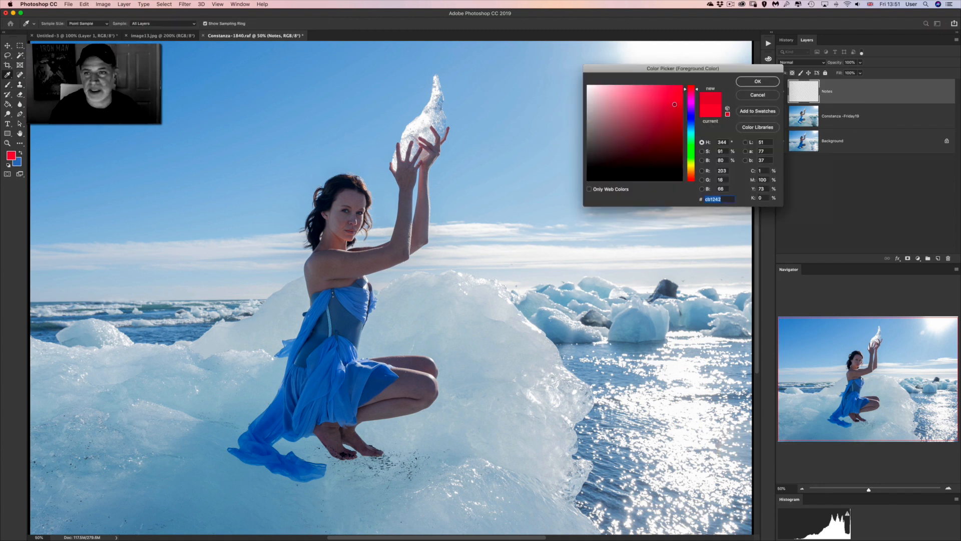
pyautogui.click(757, 81)
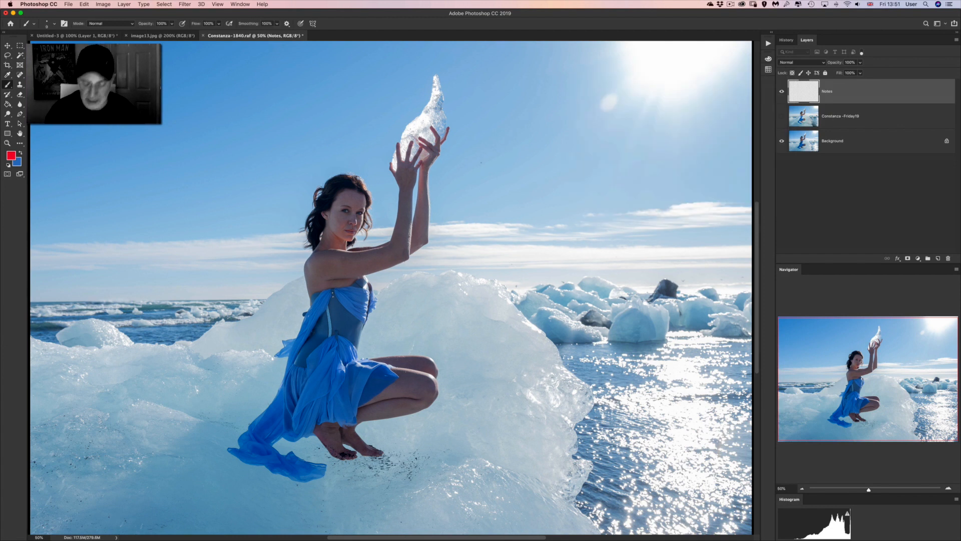
# Step: Zoom to 200% and brush red circles around the stray jaw hair and both forearms
pyautogui.click(217, 5)
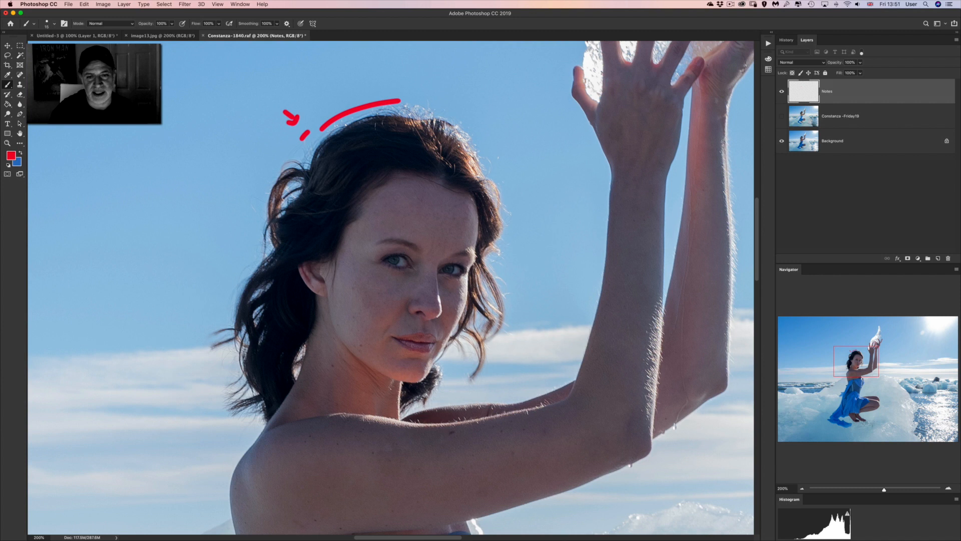
pyautogui.moveTo(472, 366); pyautogui.dragTo(475, 377)
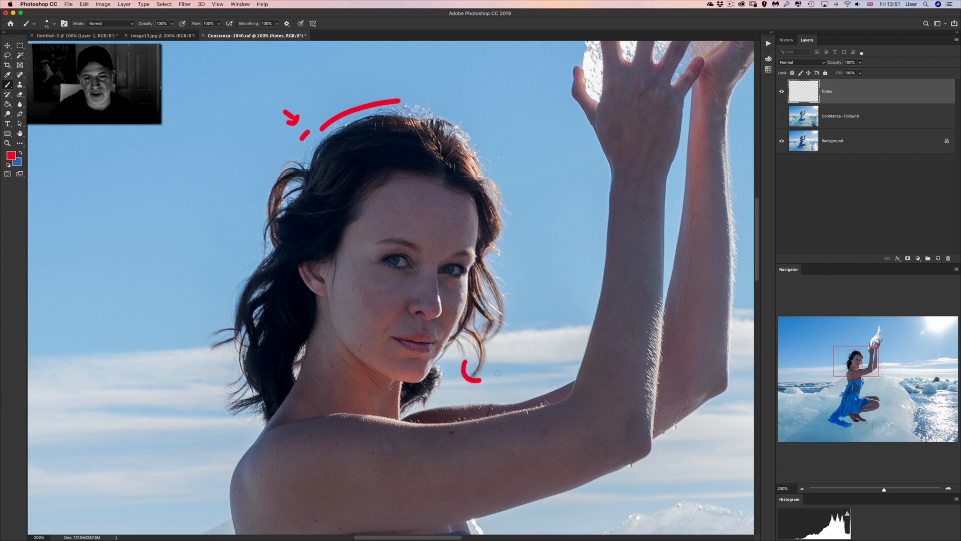
pyautogui.moveTo(471, 374); pyautogui.dragTo(484, 368)
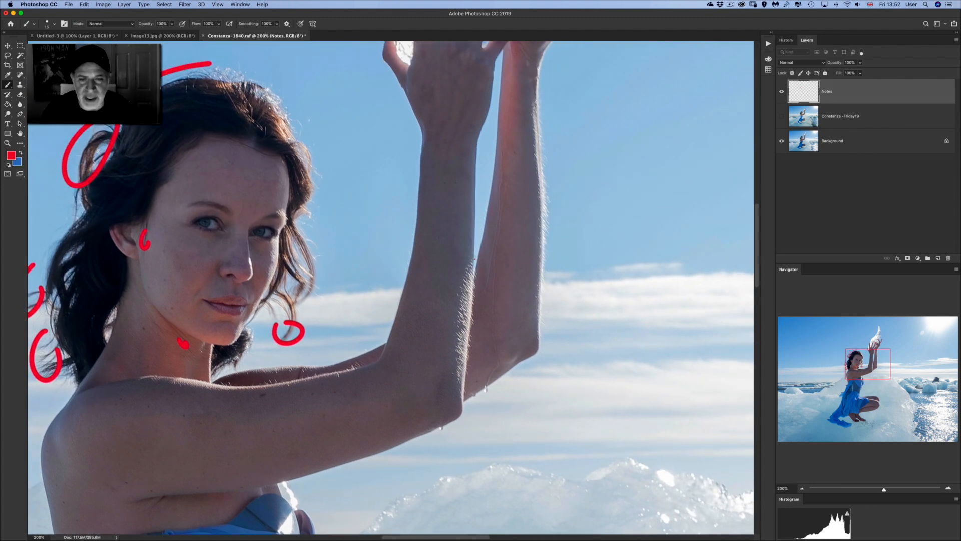
pyautogui.moveTo(478, 263); pyautogui.dragTo(466, 399)
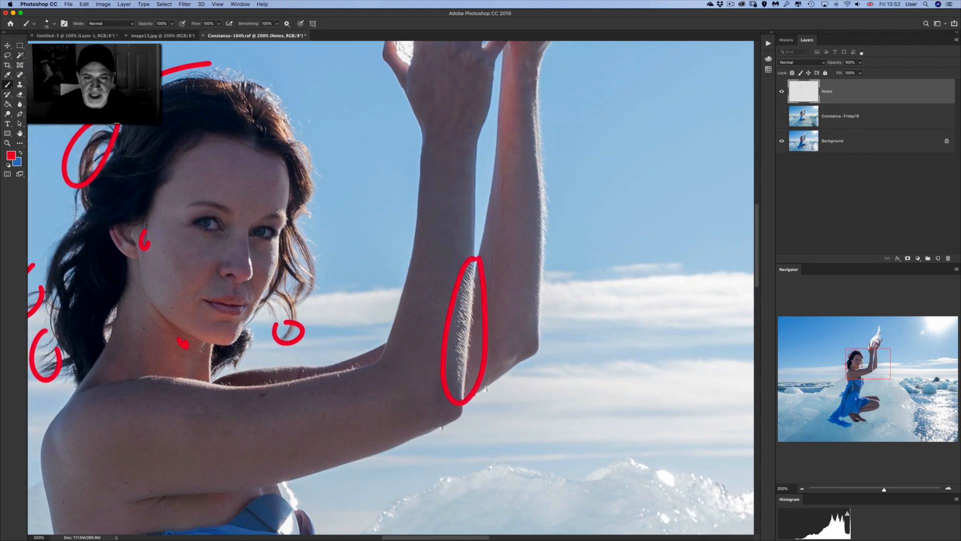
pyautogui.moveTo(545, 107); pyautogui.dragTo(543, 257)
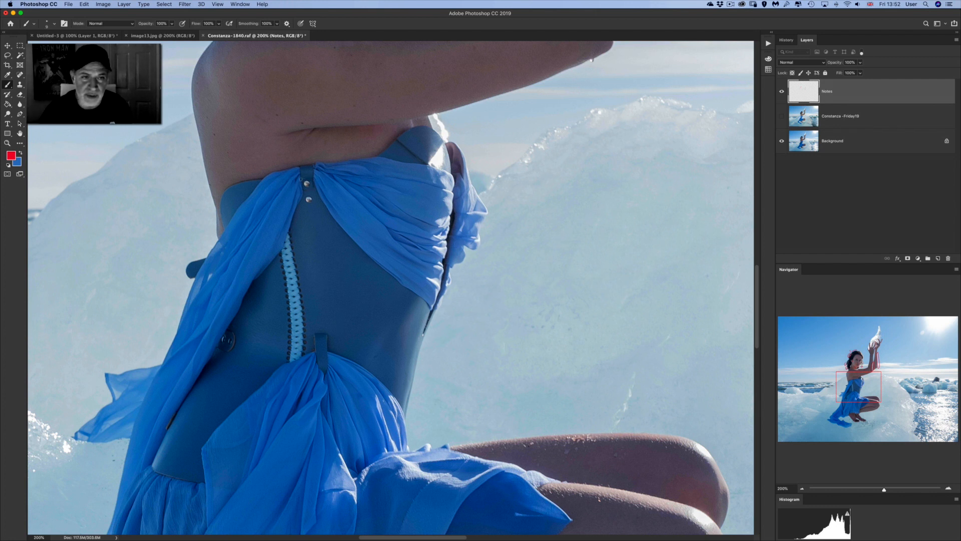
# Step: Circle the bodice lacing and loose fabric edge, arrow the ice, and dot beside the lacing
pyautogui.moveTo(303, 184); pyautogui.dragTo(312, 200)
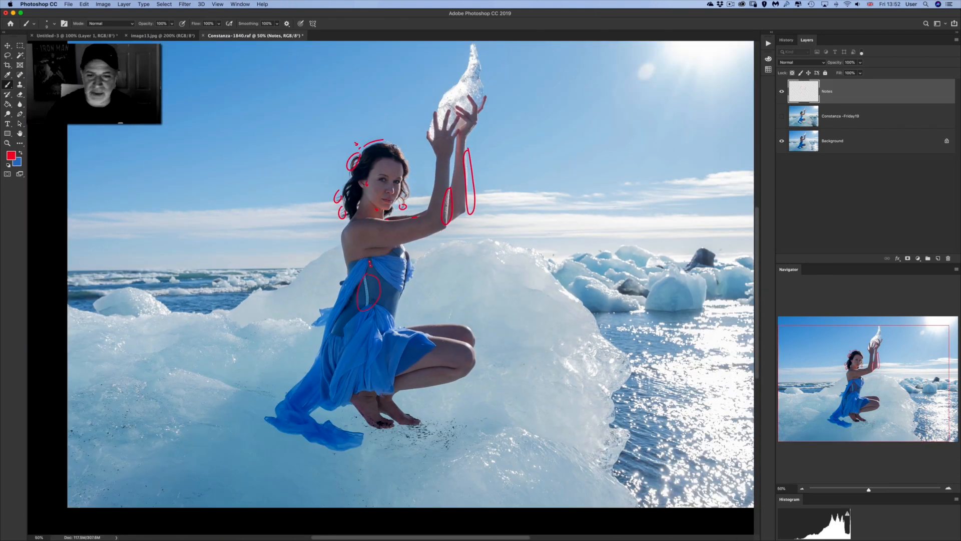
pyautogui.moveTo(368, 284); pyautogui.dragTo(527, 358)
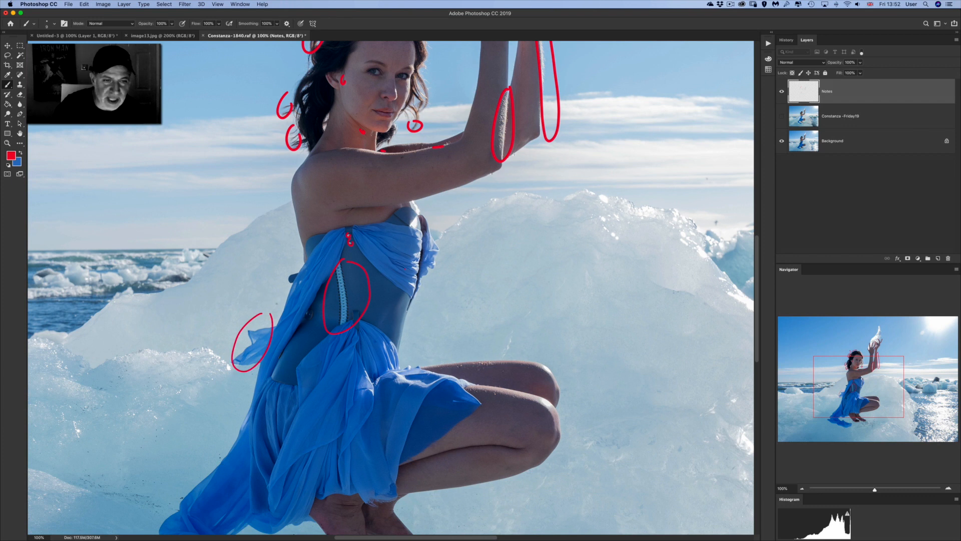
pyautogui.moveTo(171, 336); pyautogui.dragTo(202, 325)
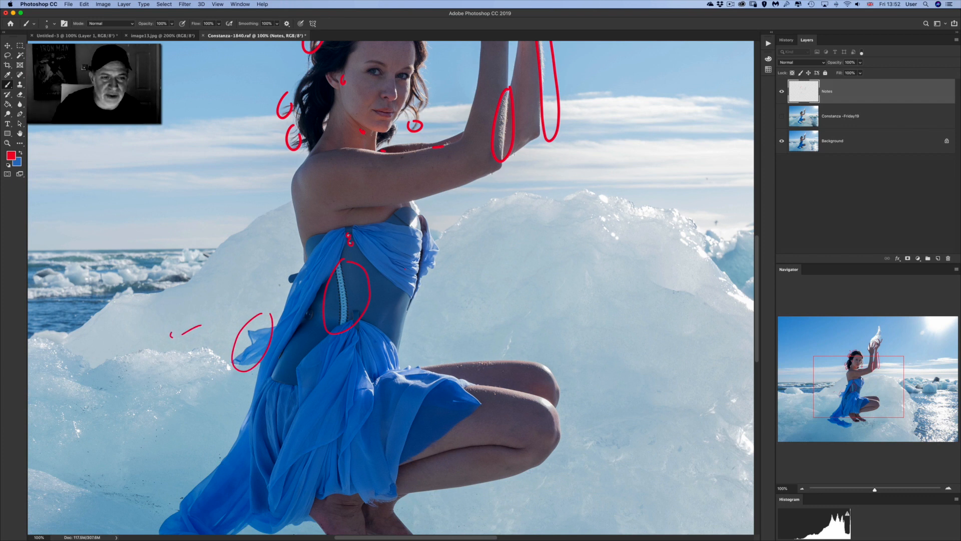
pyautogui.moveTo(187, 340); pyautogui.dragTo(172, 334)
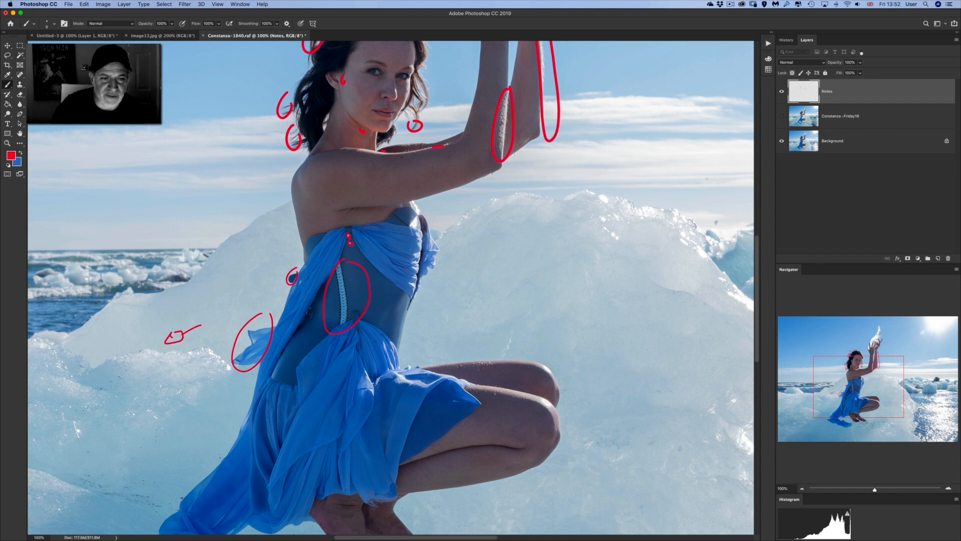
pyautogui.click(312, 313)
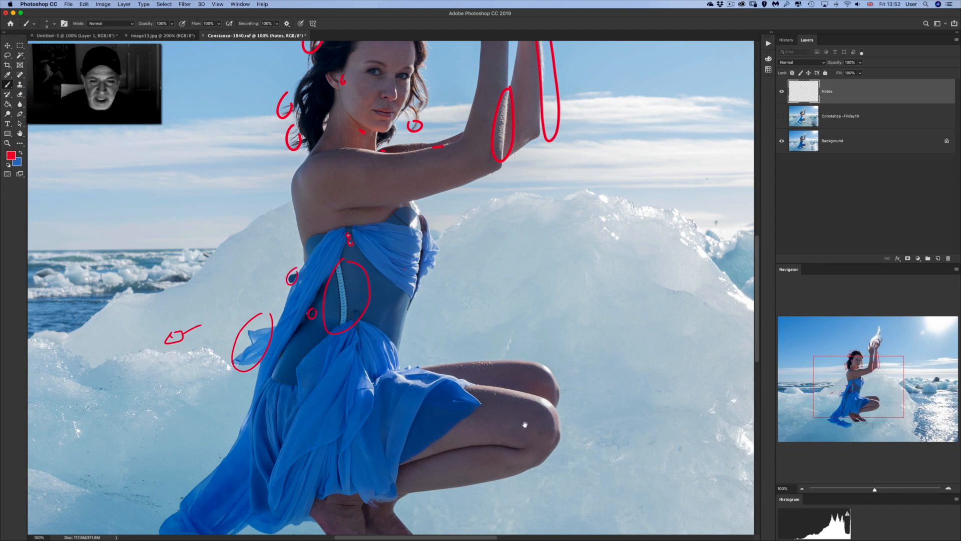
# Step: Scroll down and brush red marks over the skirt, its hem and the thigh below
pyautogui.scroll(-3)
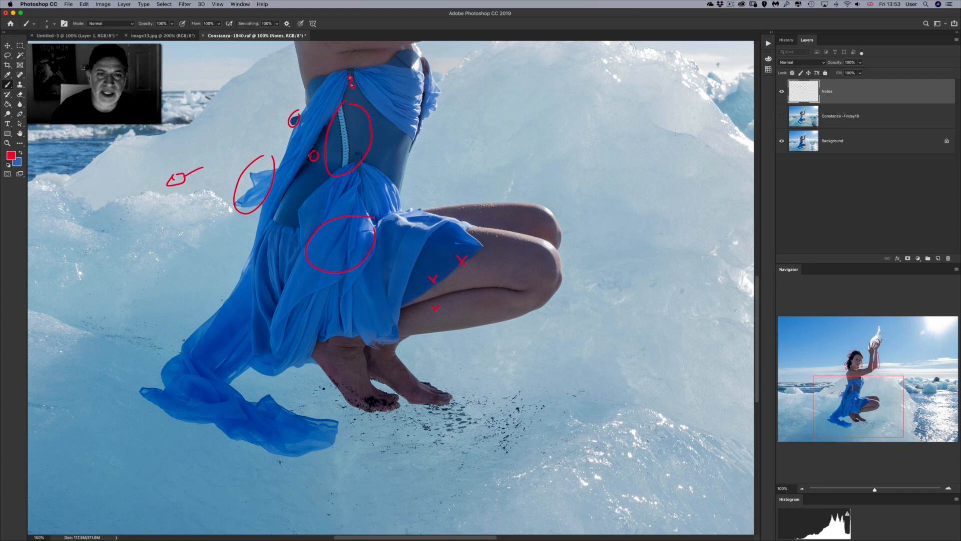
pyautogui.moveTo(444, 149); pyautogui.dragTo(417, 164)
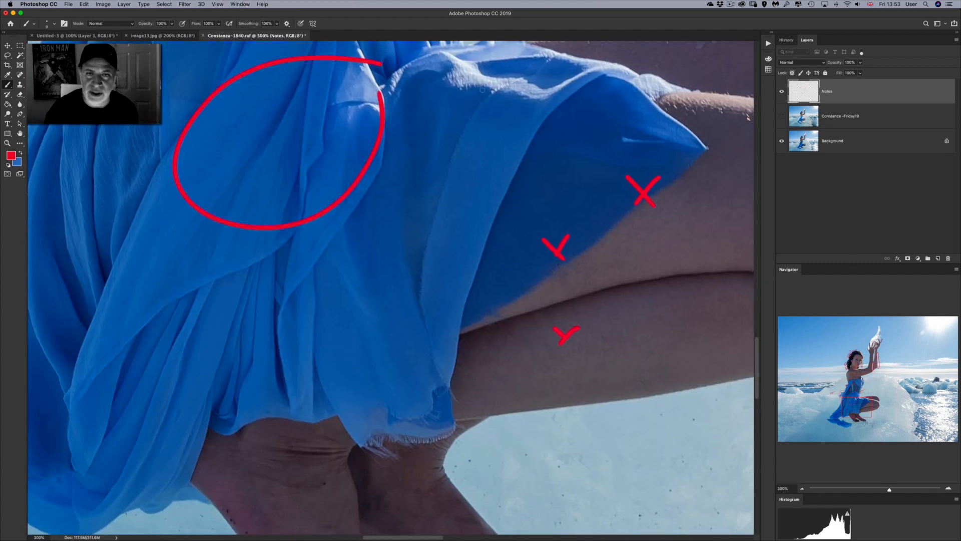
pyautogui.moveTo(481, 91); pyautogui.dragTo(429, 267)
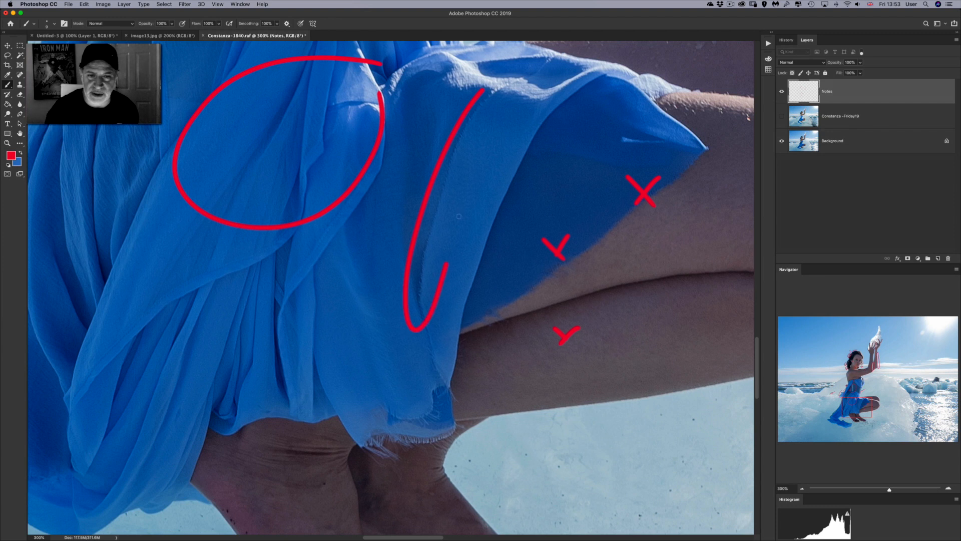
pyautogui.moveTo(481, 117); pyautogui.dragTo(331, 453)
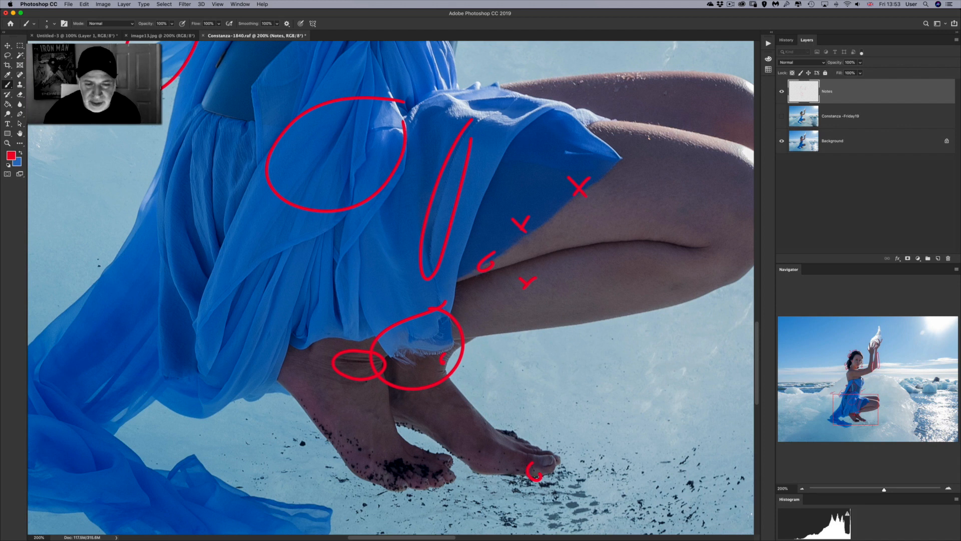
# Step: Zoom out to 50% and draw a large red loop around the sun flare and glittering water
pyautogui.moveTo(383, 506); pyautogui.dragTo(453, 506)
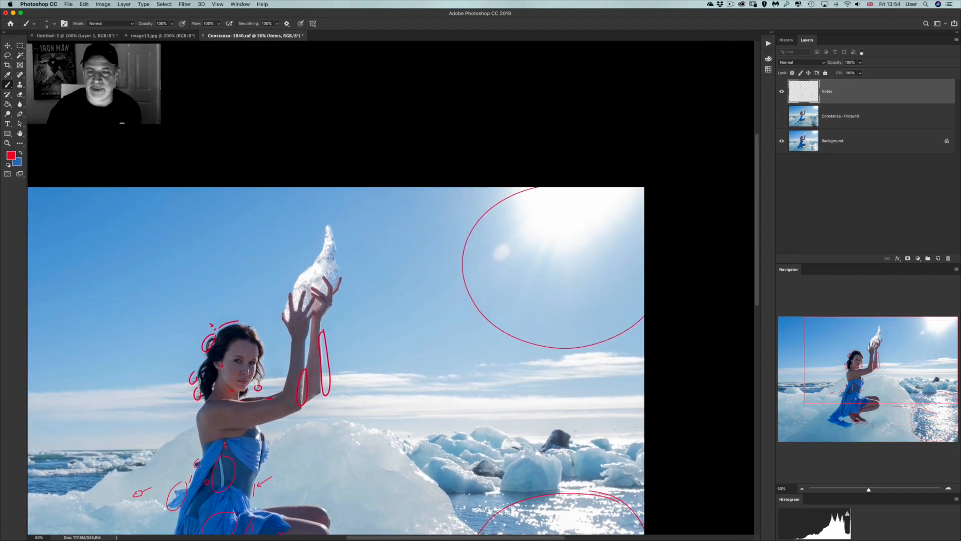
# Step: Hand-letter 'PURE' inside the sun circle, then hide the Notes layer
pyautogui.moveTo(340, 331); pyautogui.dragTo(524, 248)
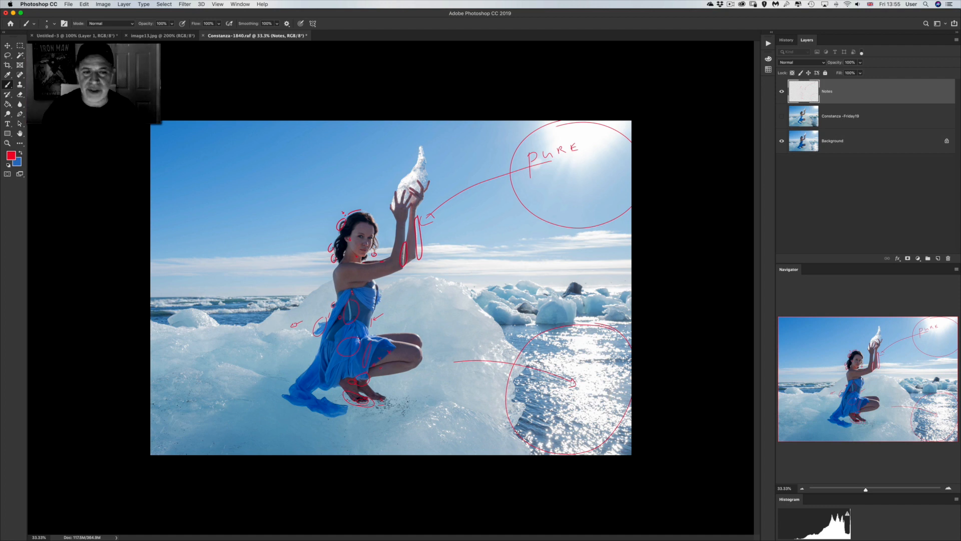
pyautogui.click(782, 91)
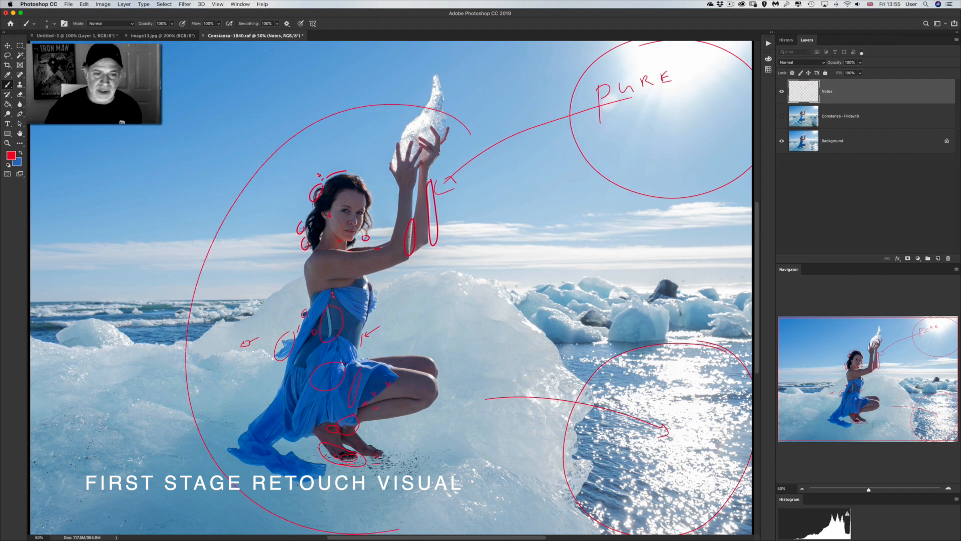
pyautogui.click(781, 91)
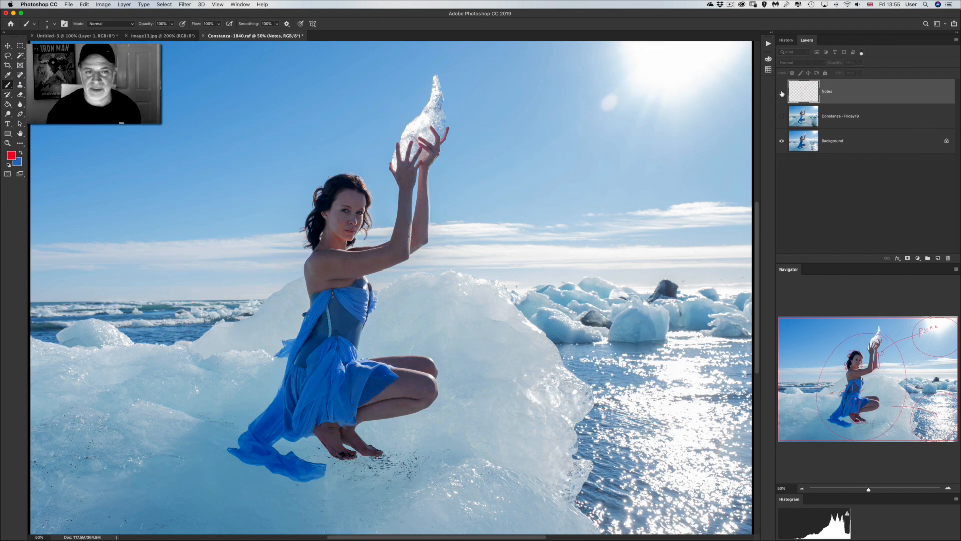
# Step: Make the Notes layer visible again over the full ice-model photo
pyautogui.click(781, 93)
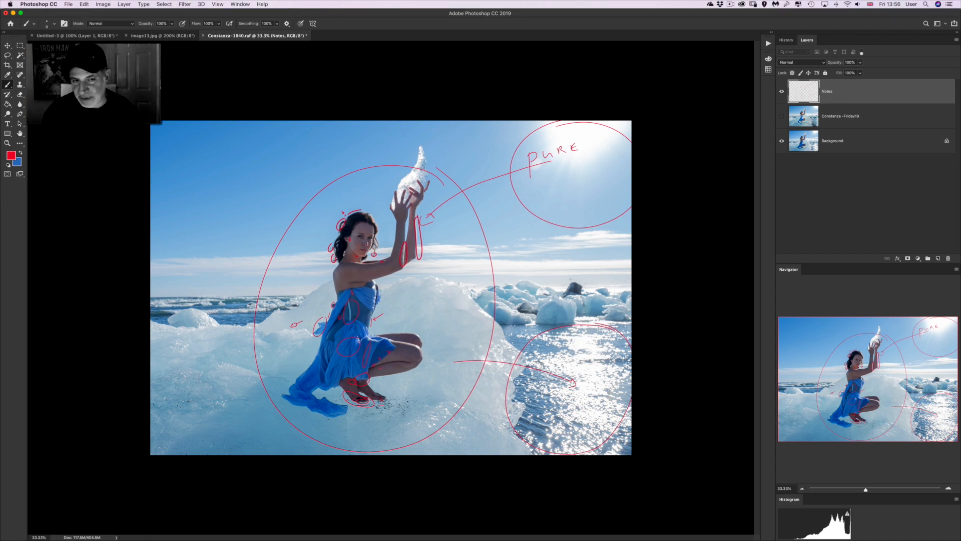
# Step: Hide the Notes layer and reveal the retouched Constanza-Friday19 layer
pyautogui.click(781, 90)
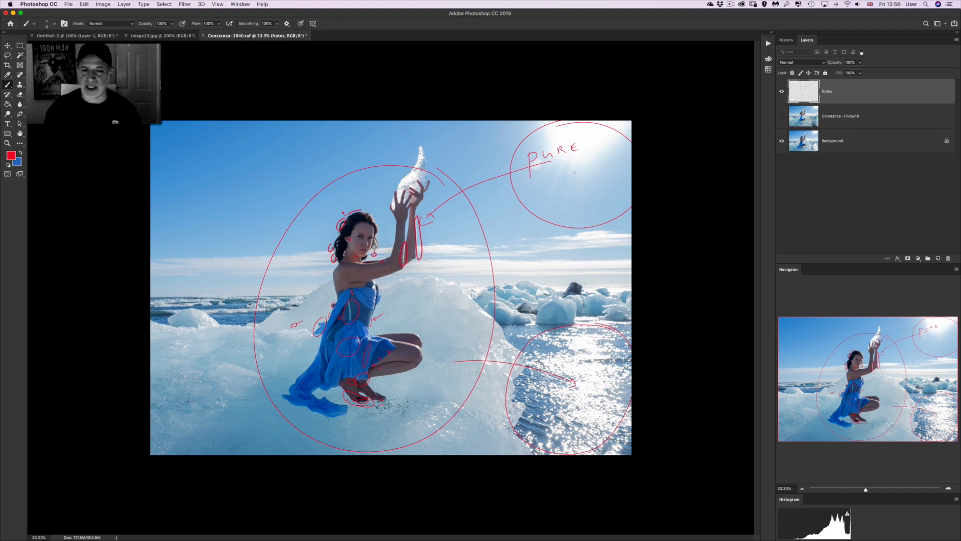
pyautogui.click(782, 90)
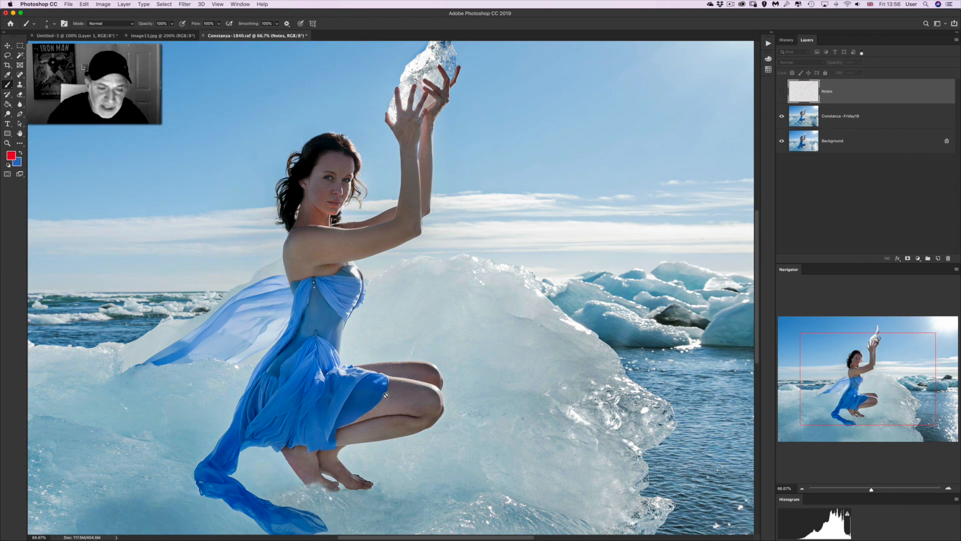
# Step: Create a new layer from the Layers panel menu and name it 'Notes 2'
pyautogui.click(953, 39)
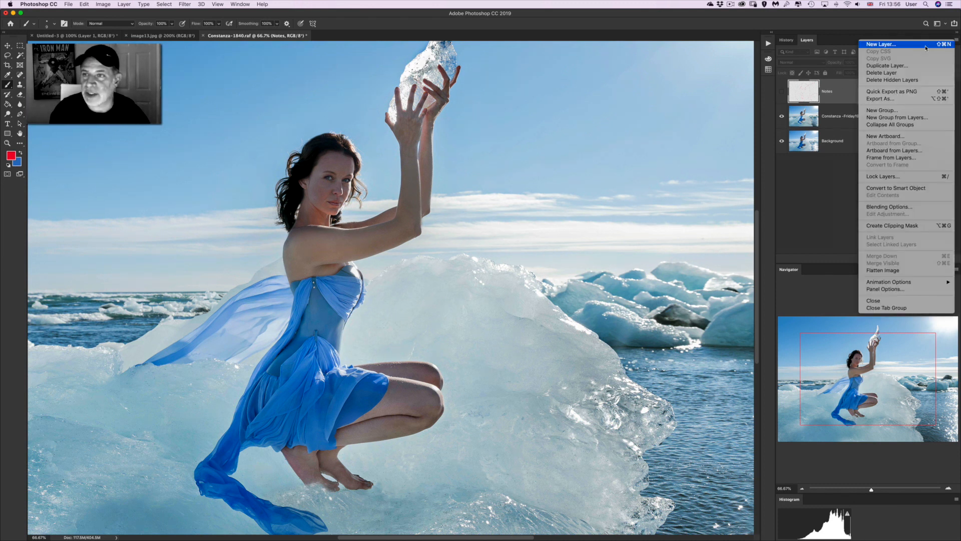
pyautogui.click(880, 44)
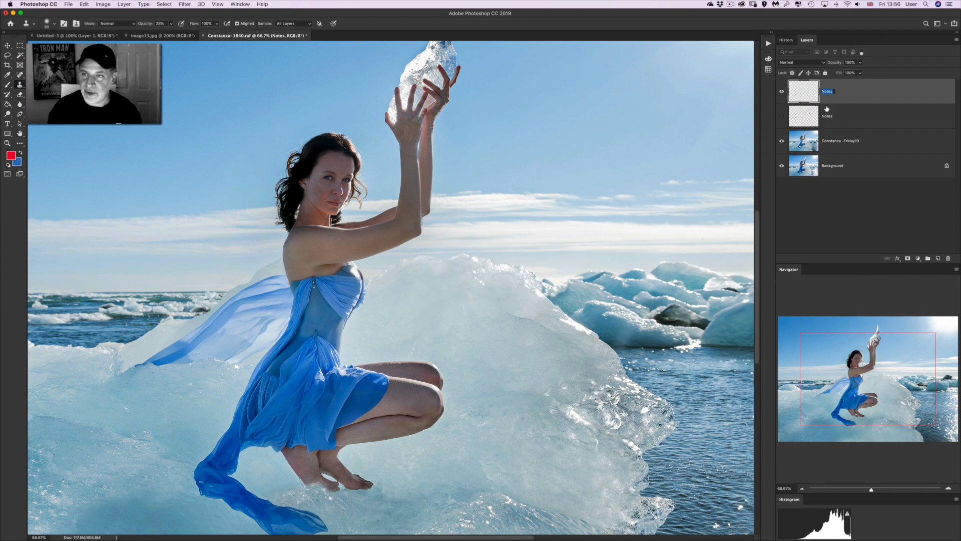
pyautogui.doubleClick(827, 90)
pyautogui.write(' 2')
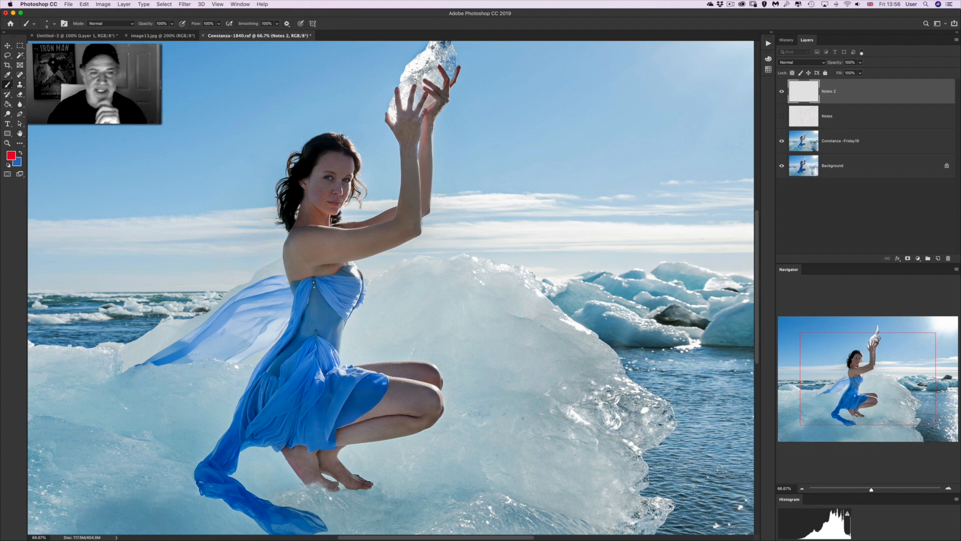
# Step: Brush red marks around the retouched hair, arms, dress bodice and slimmed waist
pyautogui.moveTo(398, 147); pyautogui.dragTo(395, 193)
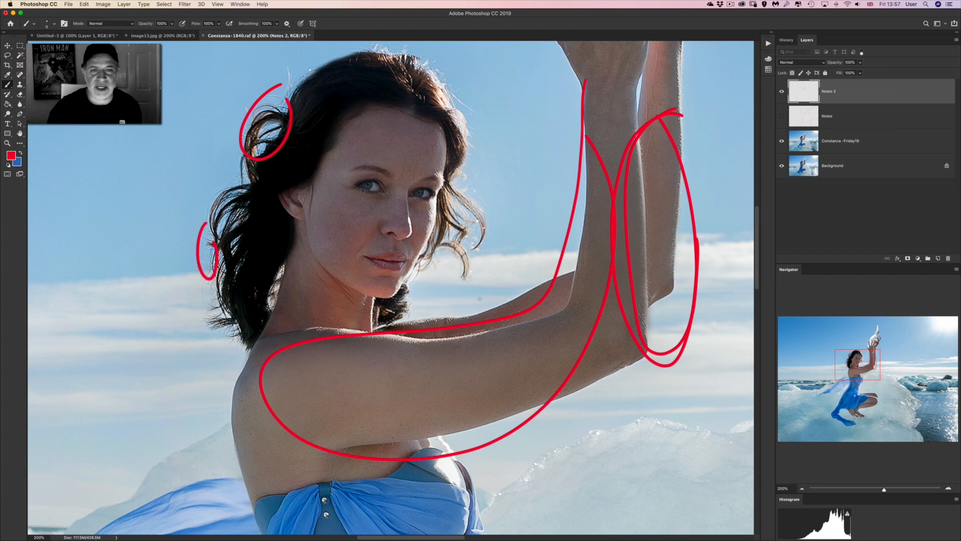
pyautogui.click(346, 297)
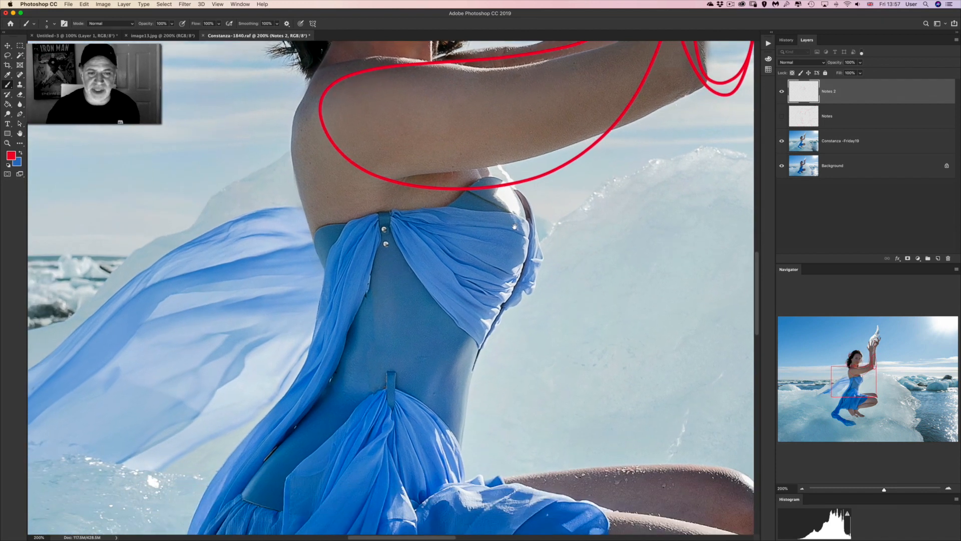
pyautogui.moveTo(540, 291)
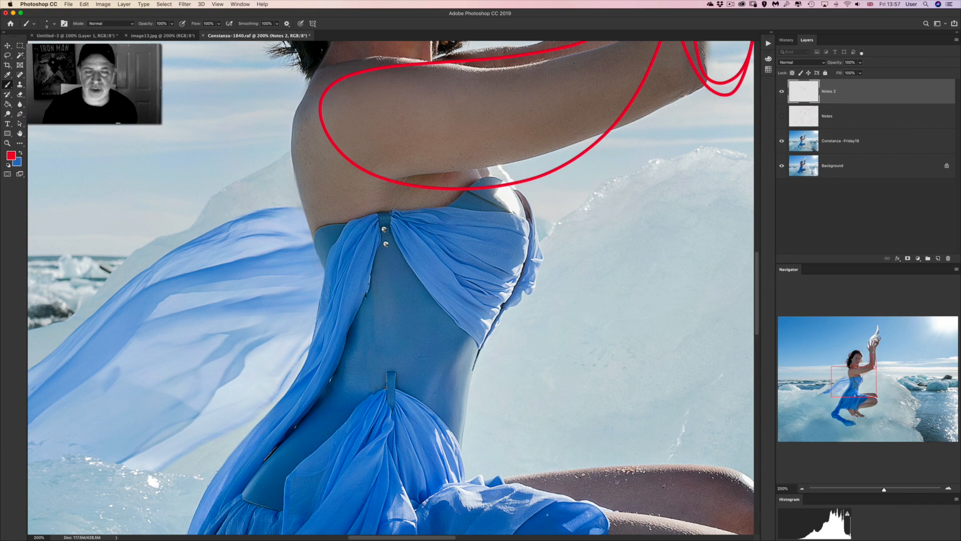
pyautogui.click(451, 172)
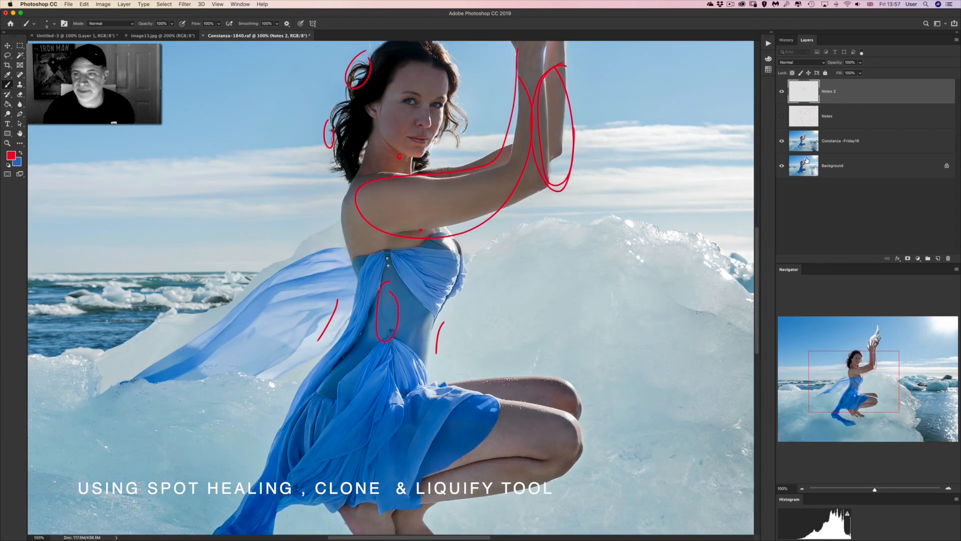
# Step: Circle the dress folds near the legs in red on Notes 2, then hide the retouched layer
pyautogui.scroll(-3)
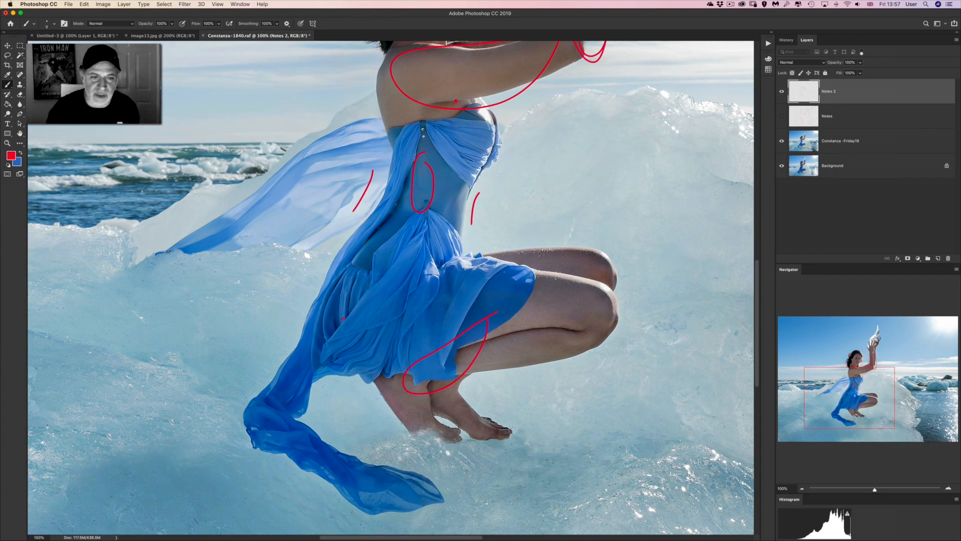
pyautogui.moveTo(322, 319); pyautogui.dragTo(377, 379)
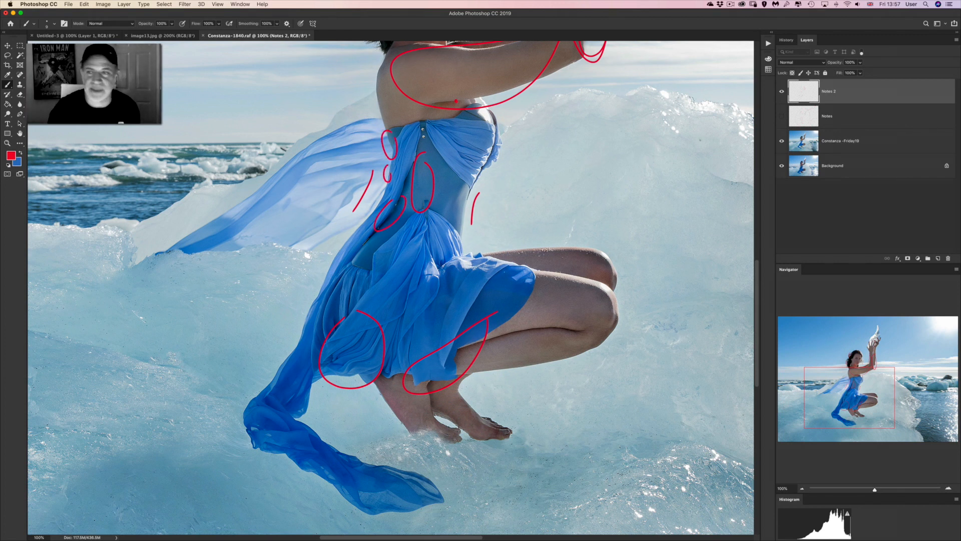
pyautogui.click(781, 142)
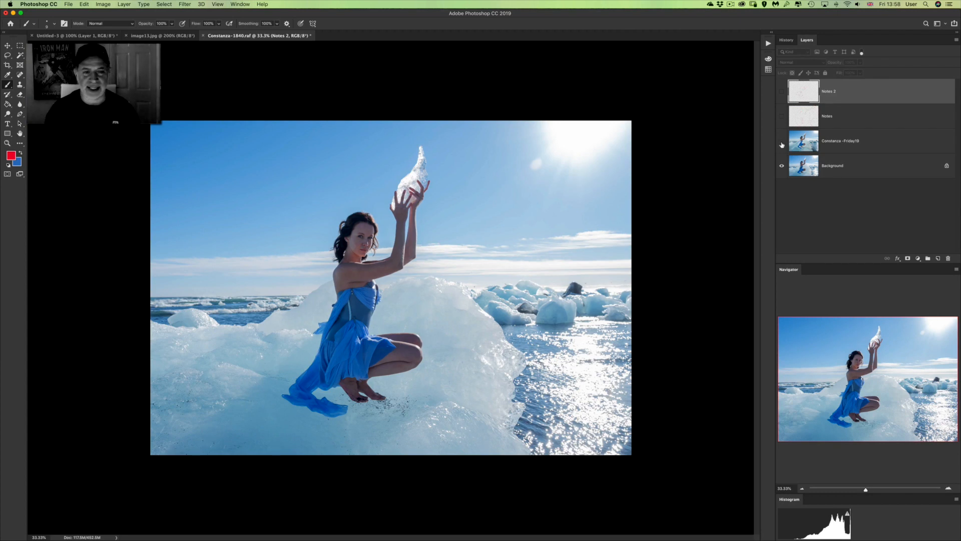
# Step: Toggle the Constanza-Friday19 layer to compare original and retouched, then show Notes 2
pyautogui.click(781, 142)
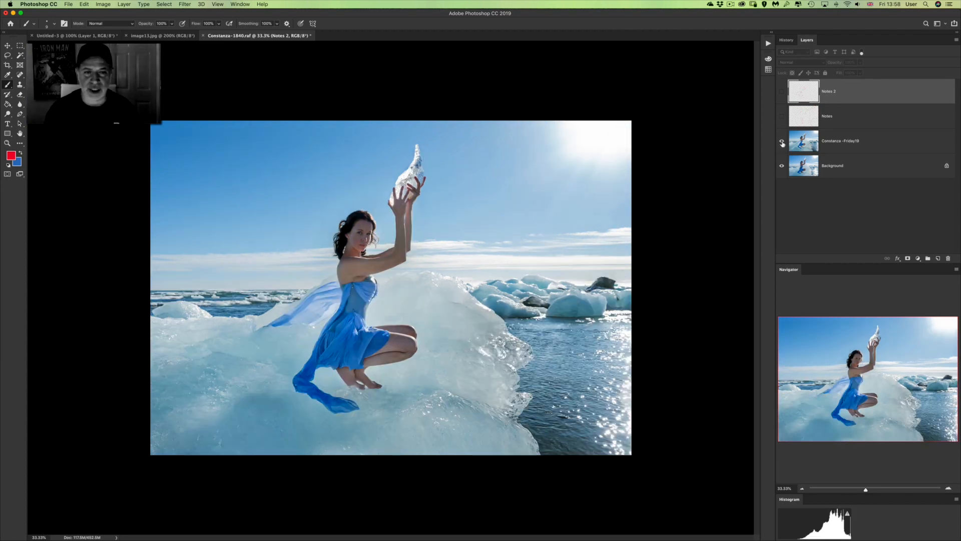
pyautogui.click(781, 141)
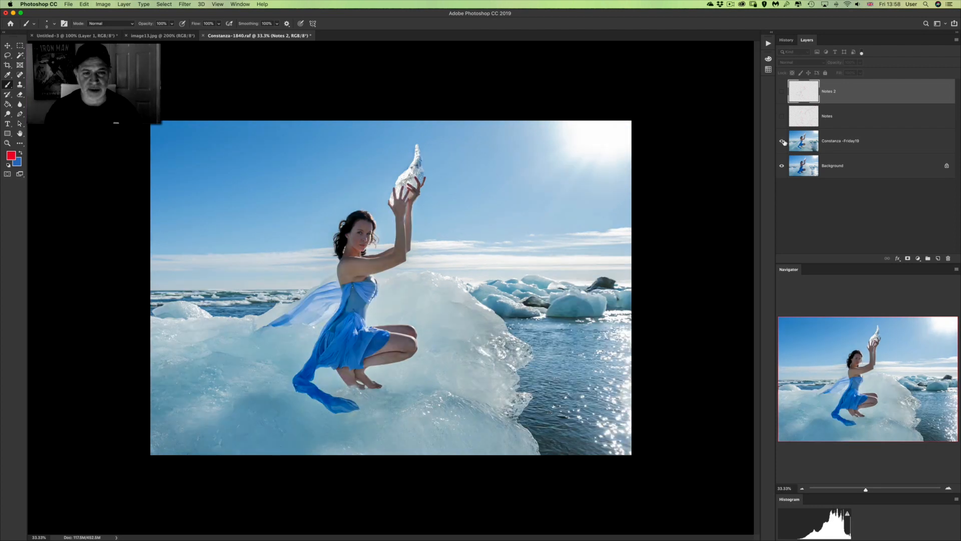
pyautogui.moveTo(782, 141)
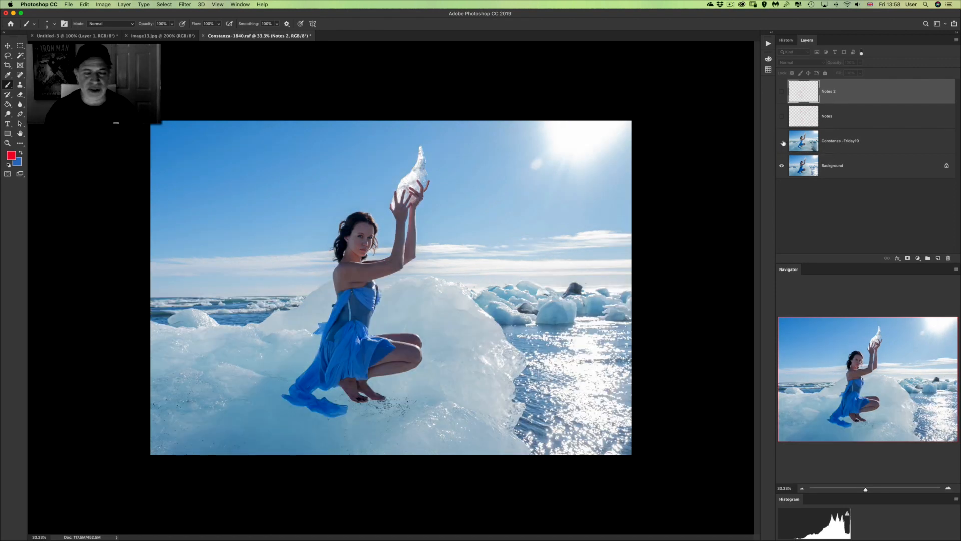
pyautogui.click(781, 140)
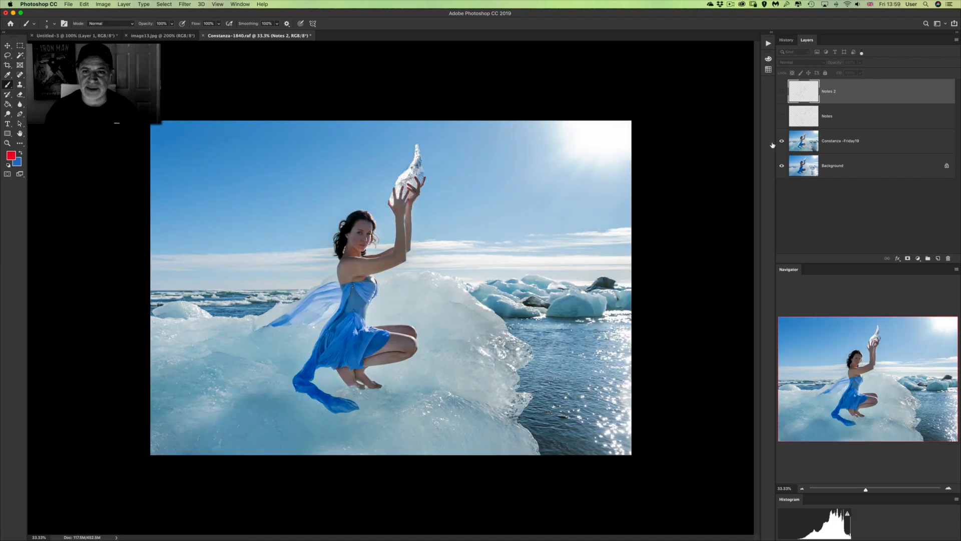
pyautogui.click(781, 90)
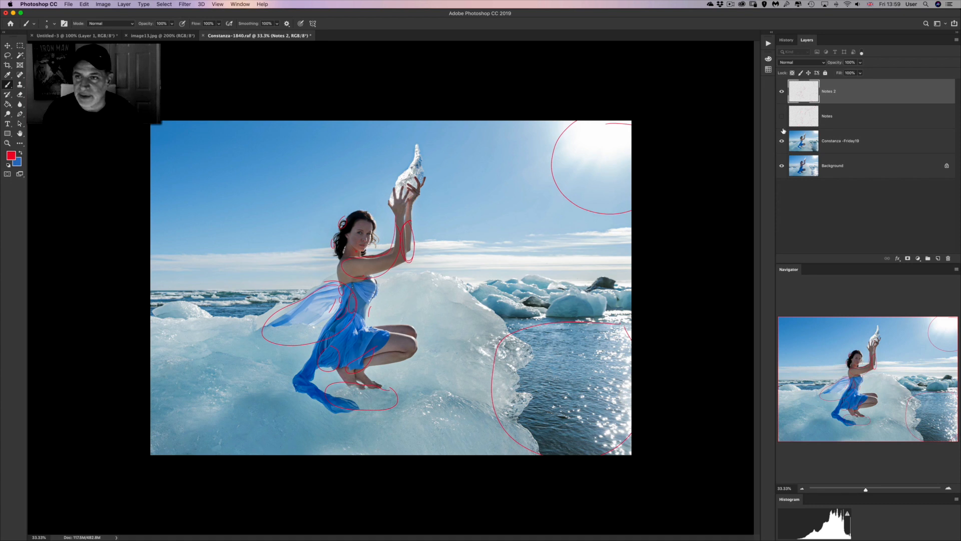
# Step: Hide the Notes 2 layer's red markings, leaving the retouched photo clean
pyautogui.click(781, 130)
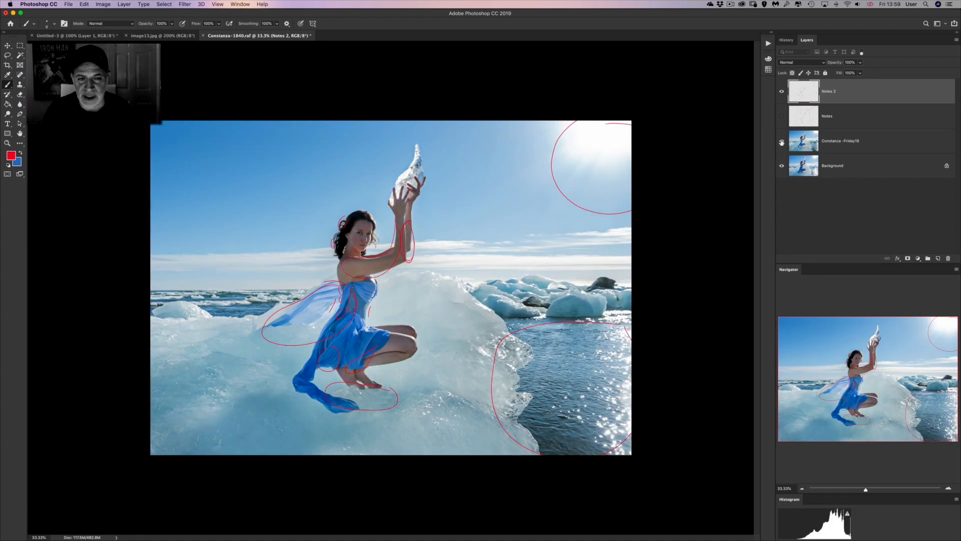
pyautogui.click(781, 90)
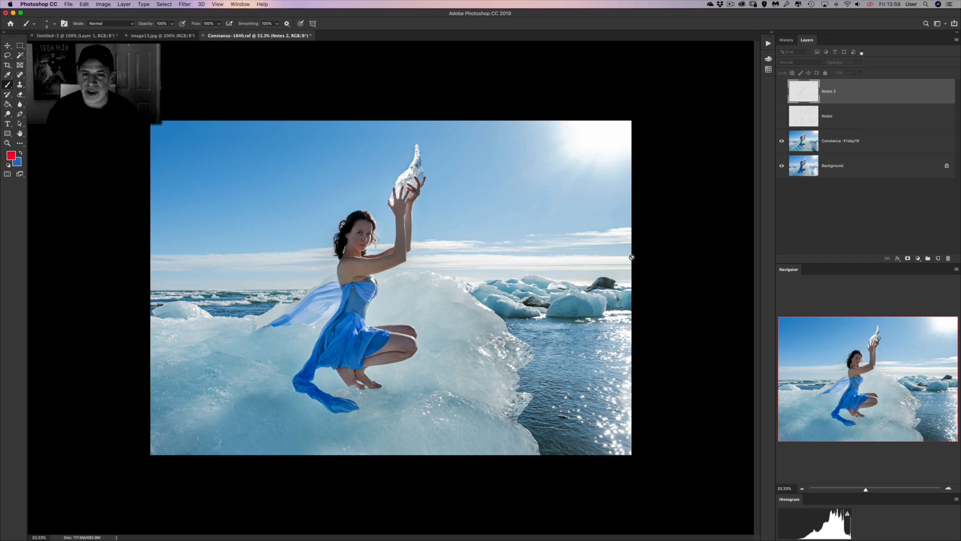